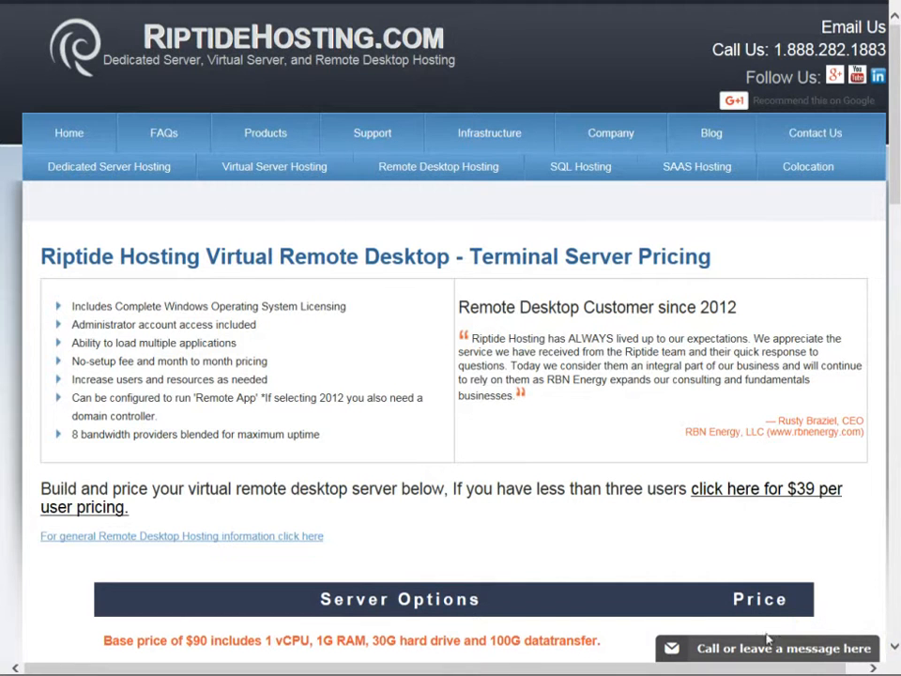
Choose 4 CPUs, 6GB RAM Big Kahuna and 200 GB Massive storage, totaling $390.00 monthly.
scroll(down, 3)
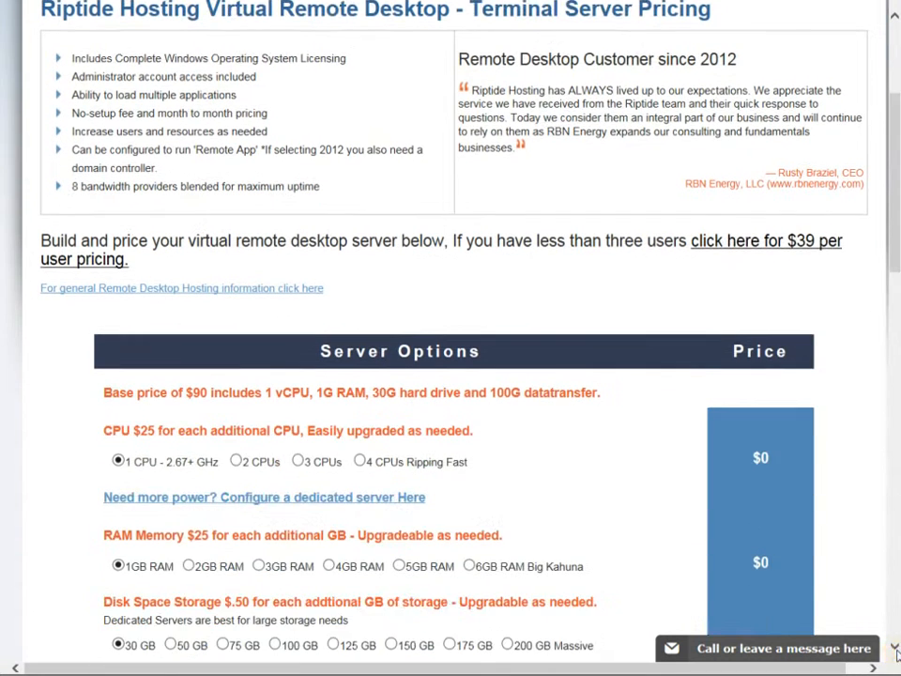
scroll(down, 3)
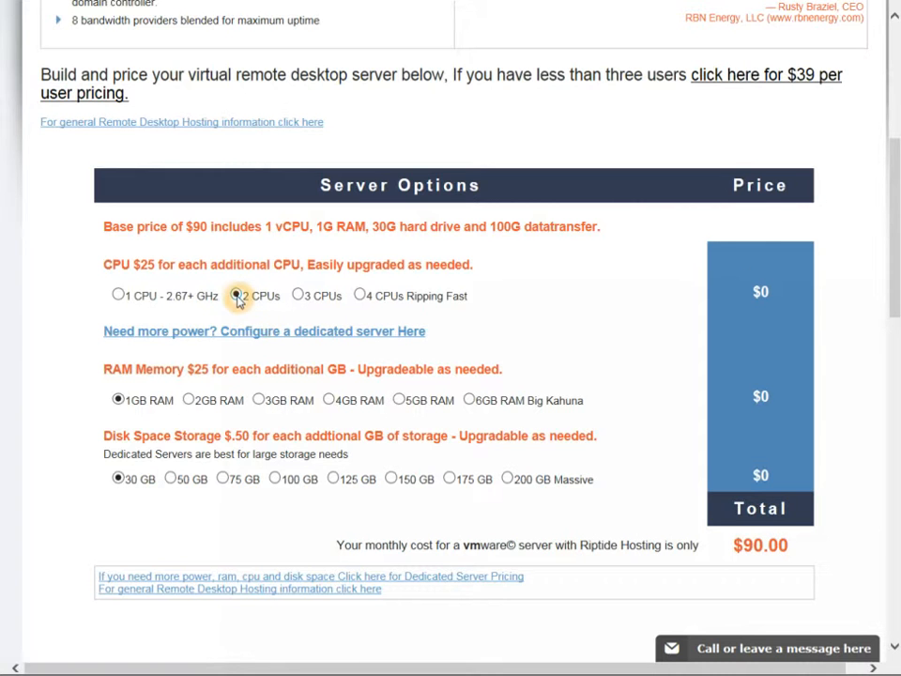
click(237, 295)
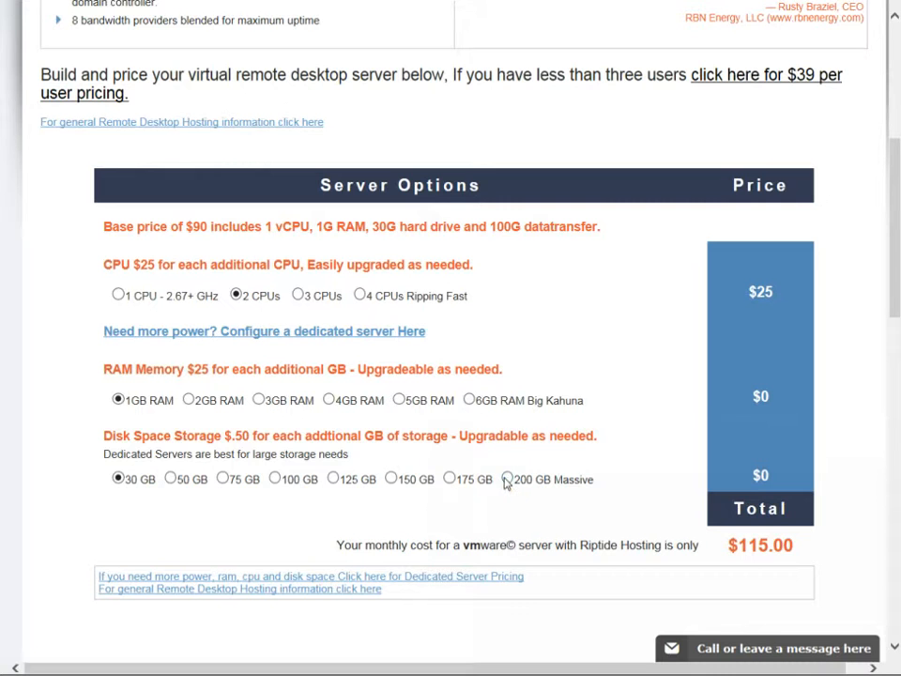
click(469, 400)
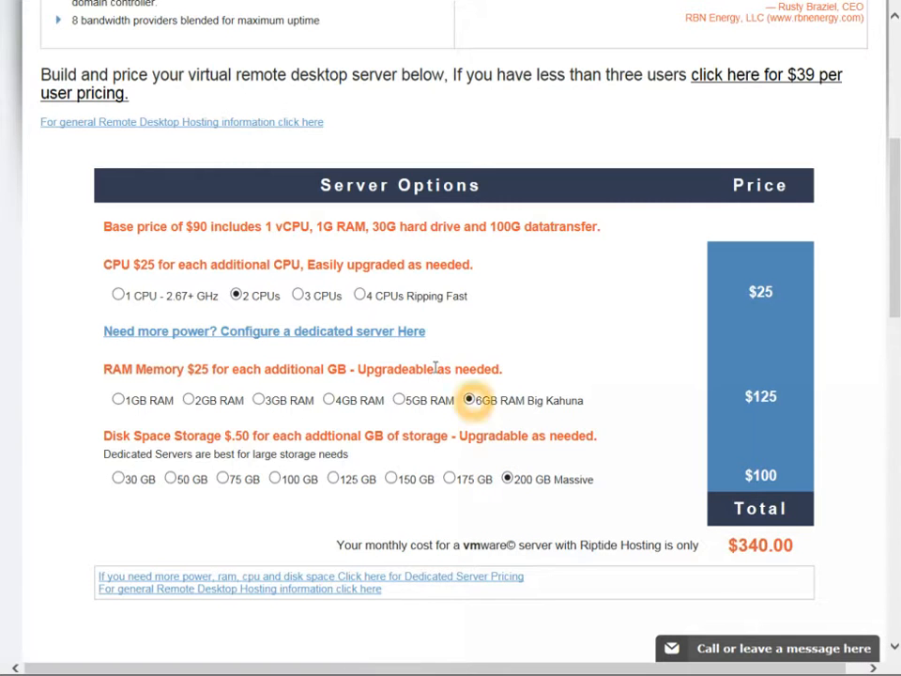
click(360, 295)
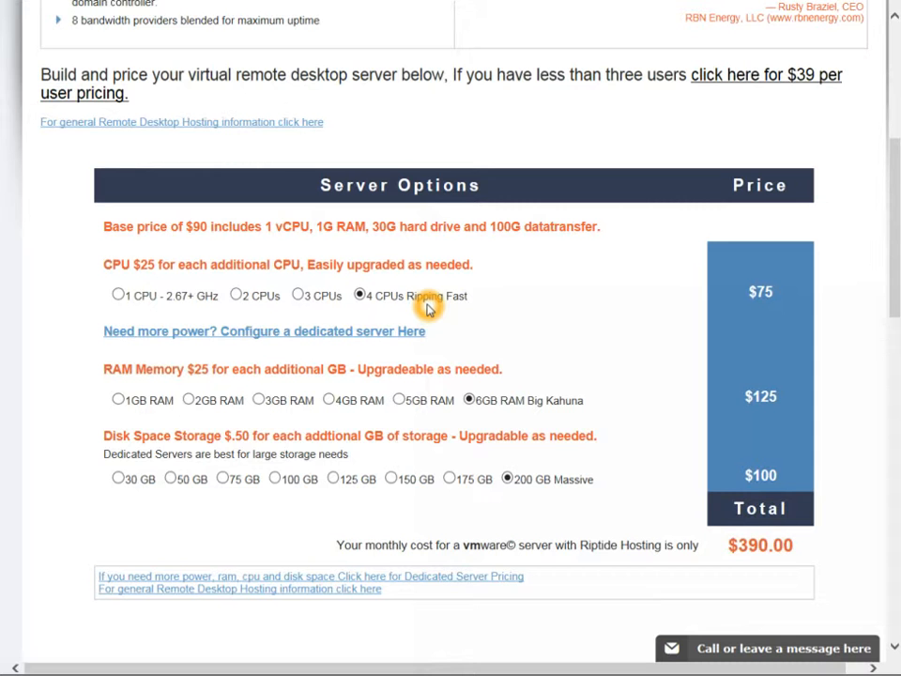
mouse_move(496, 316)
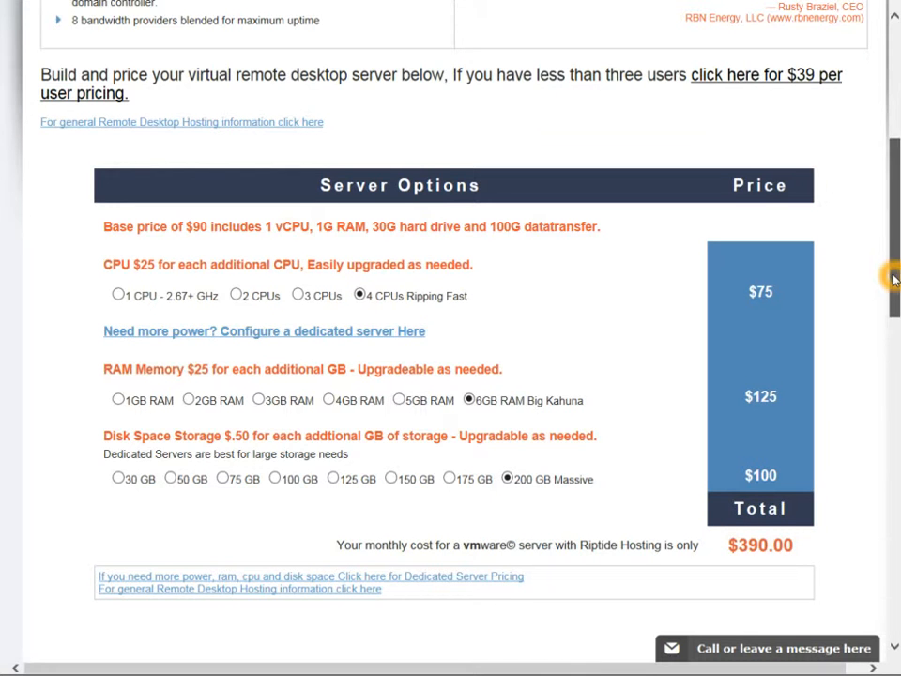
scroll(down, 3)
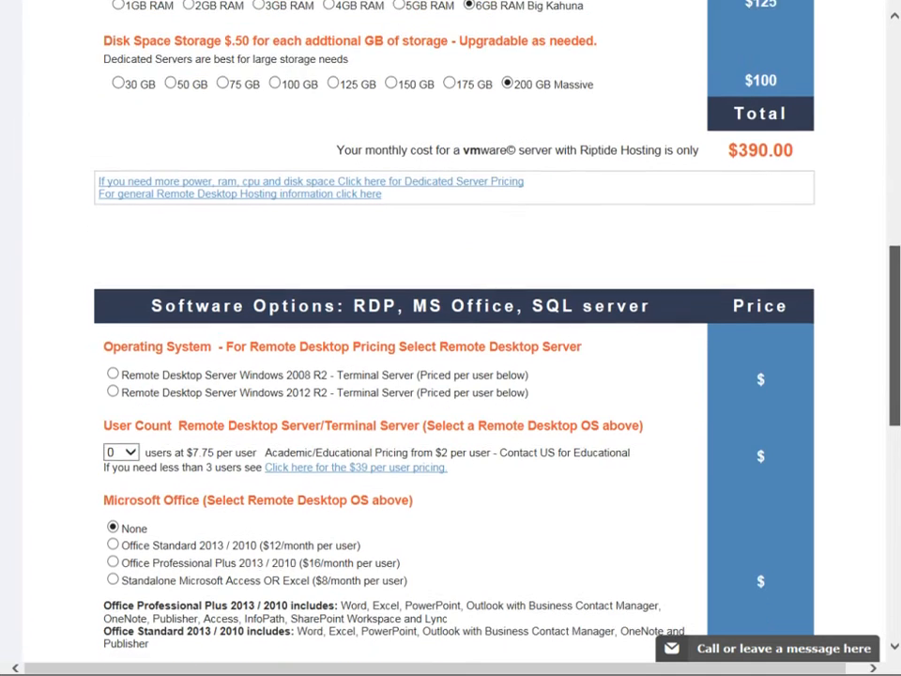
scroll(down, 3)
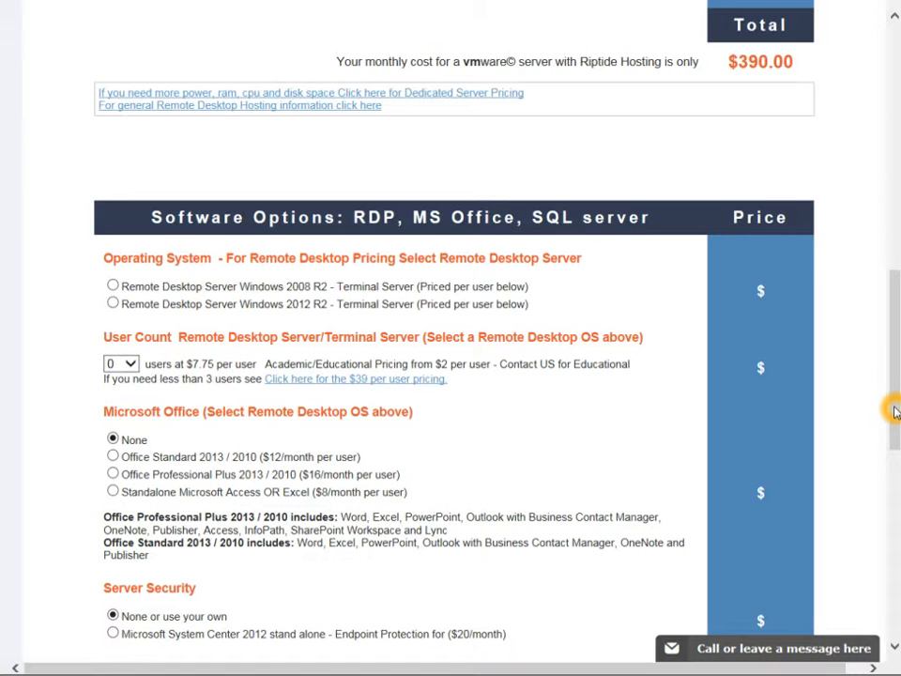
scroll(down, 3)
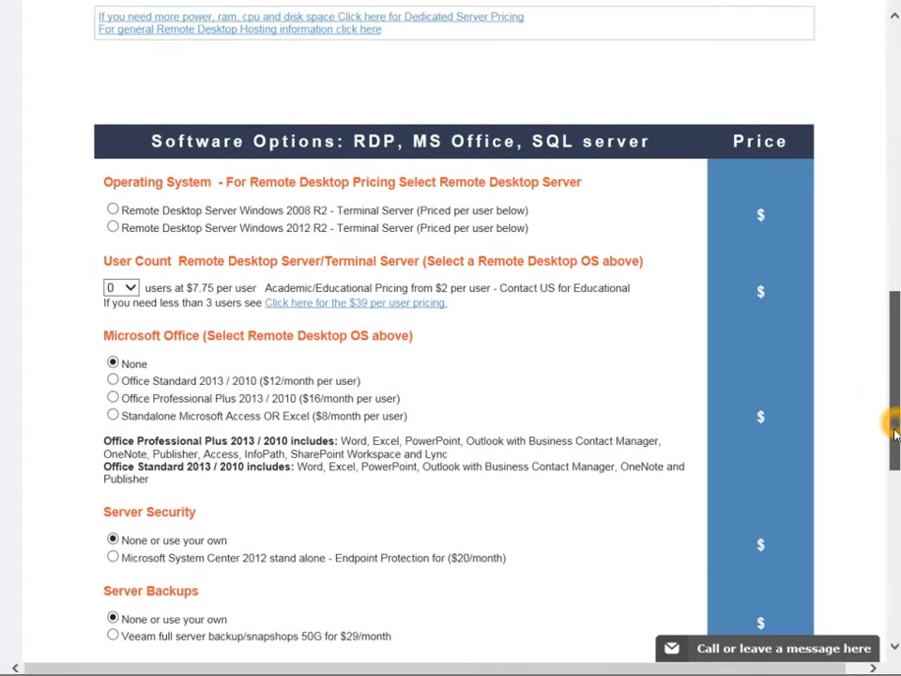
scroll(down, 3)
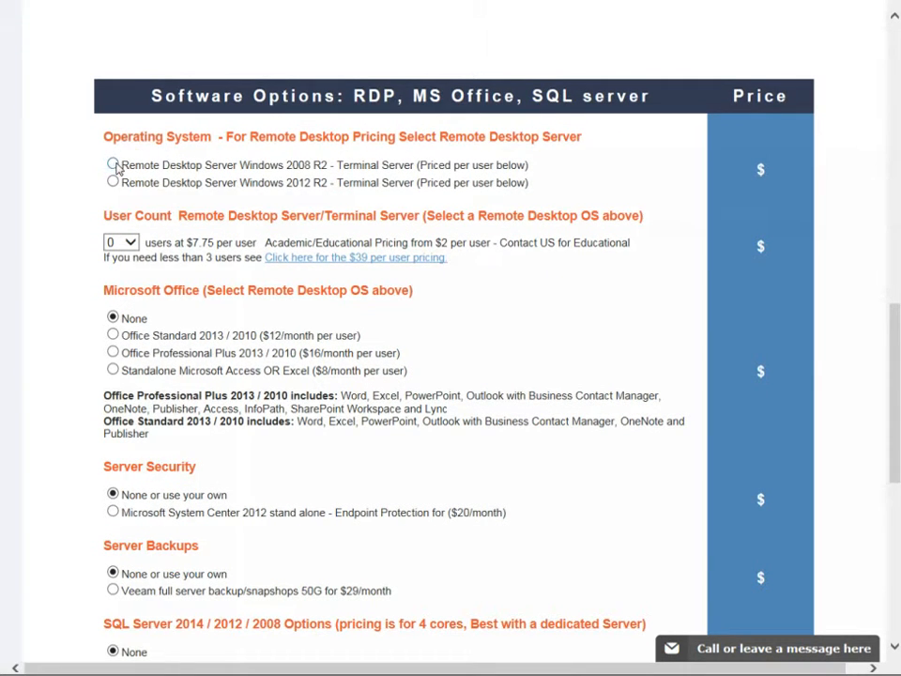
Select Windows 2008 R2 Remote Desktop Server with 5 users, adding $38.75.
click(113, 165)
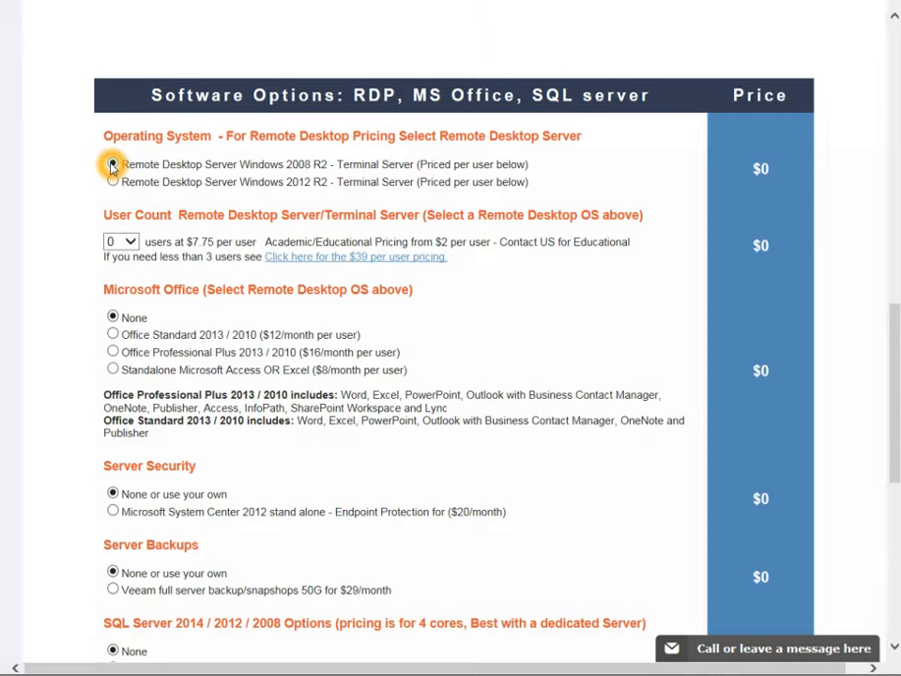
click(113, 163)
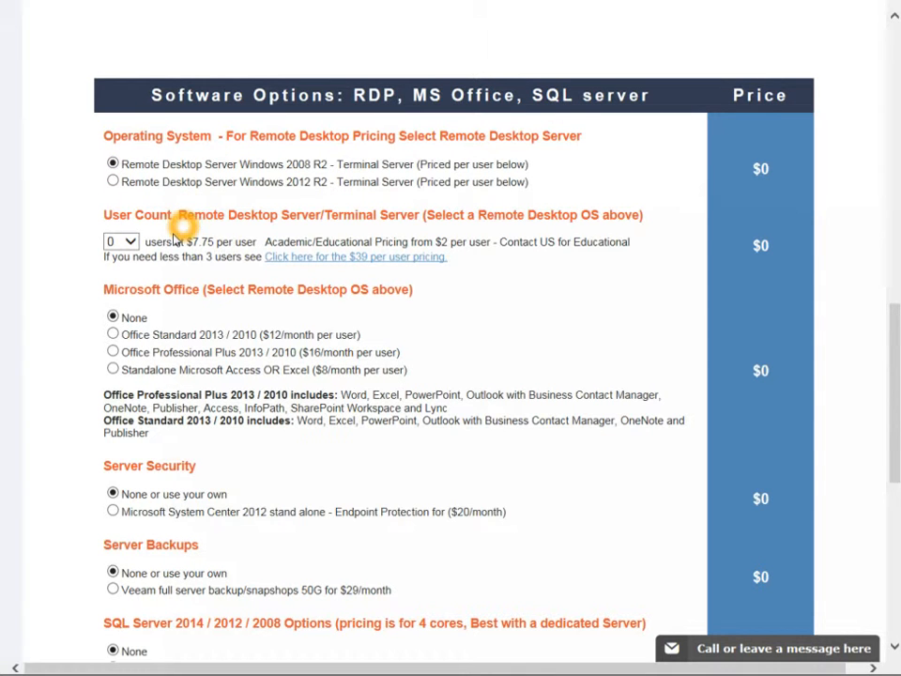
click(120, 241)
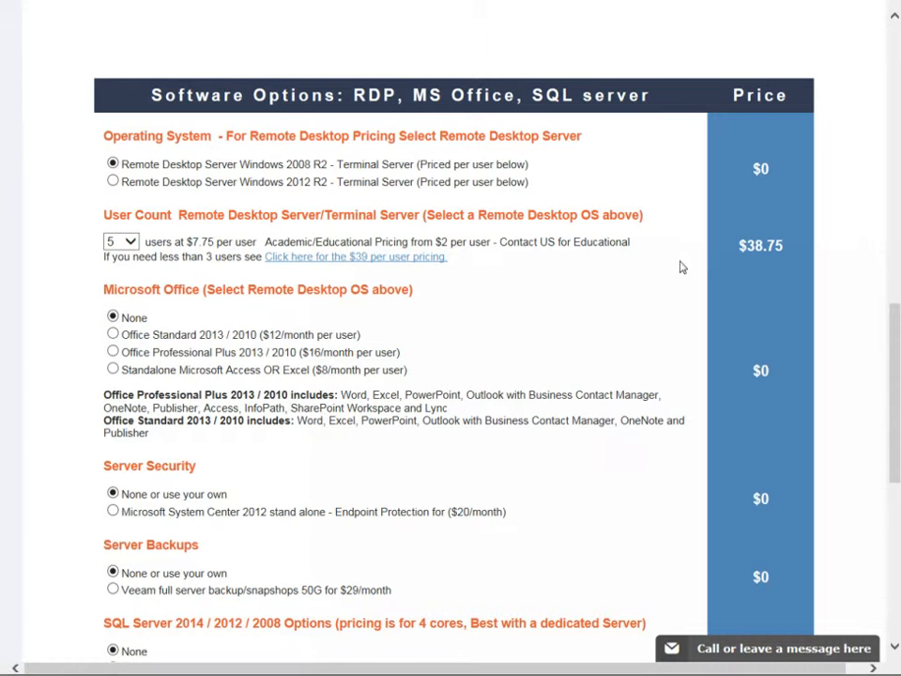
mouse_move(705, 266)
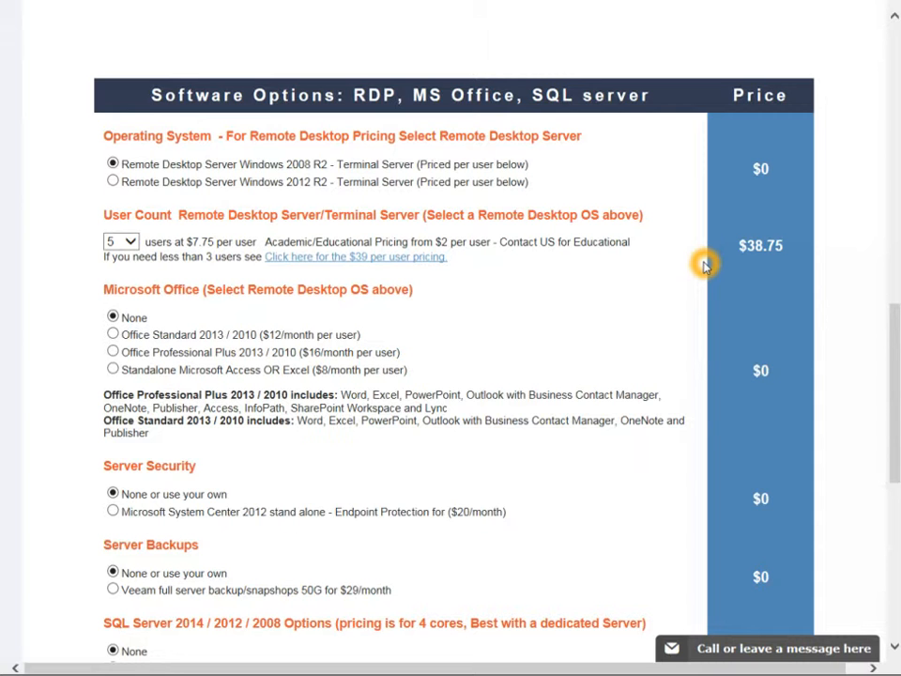
mouse_move(487, 291)
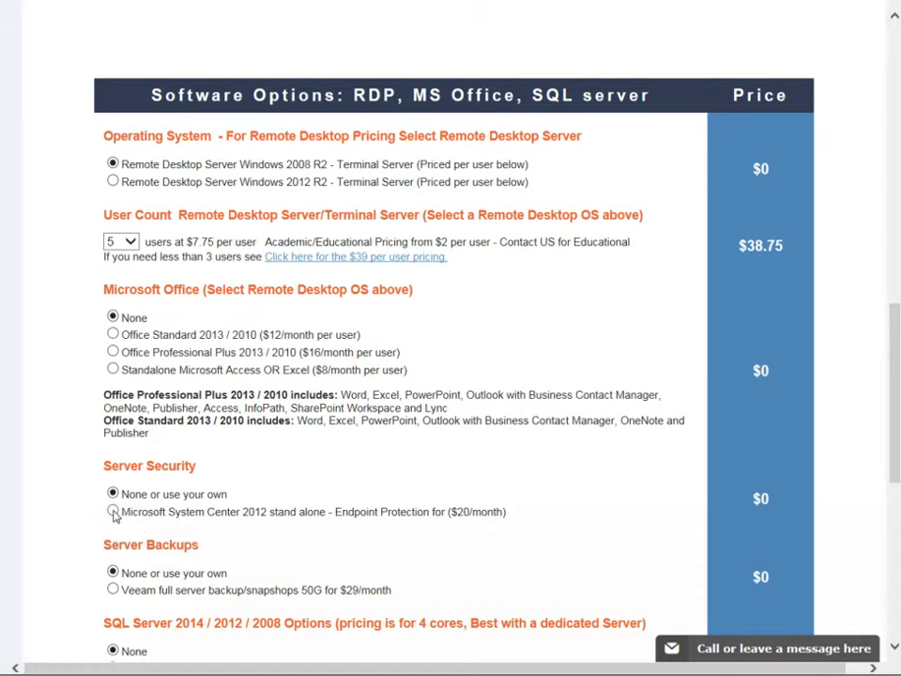
Add Microsoft System Center 2012 Endpoint Protection for $20, making software options $58.75.
click(113, 511)
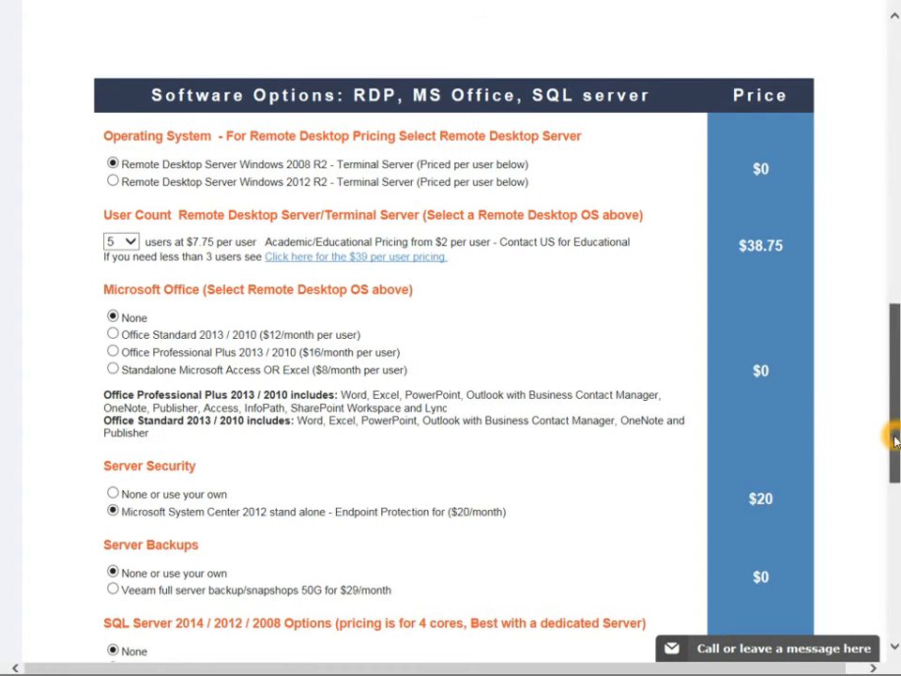
scroll(down, 3)
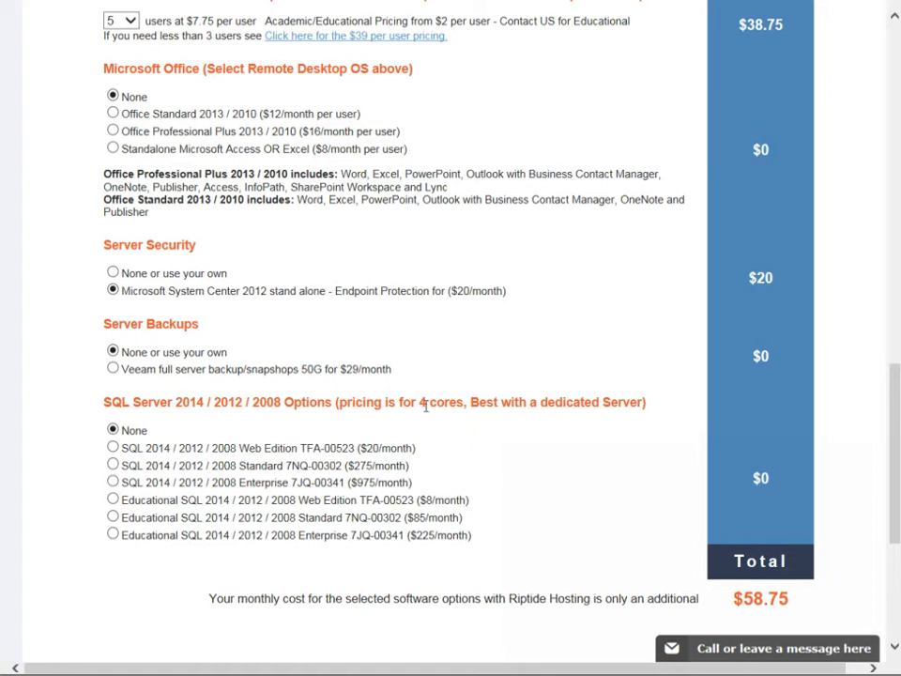
mouse_move(376, 387)
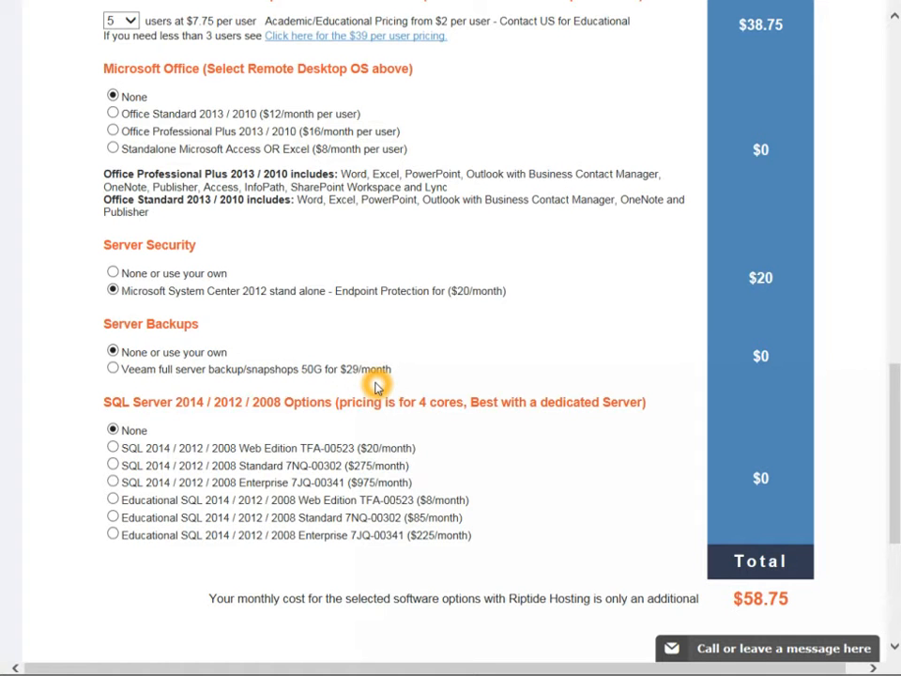
mouse_move(423, 421)
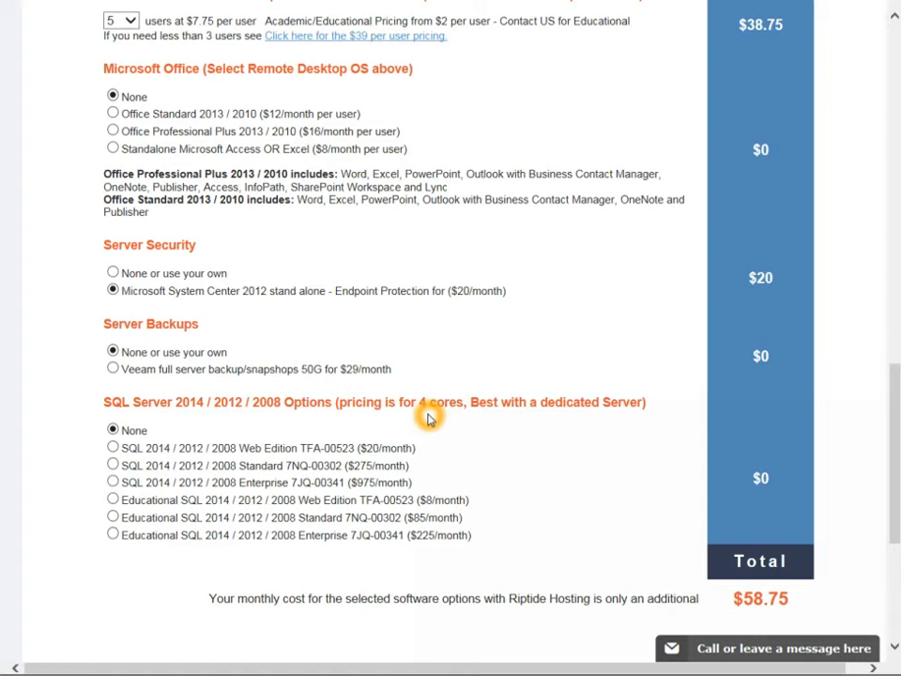
mouse_move(739, 442)
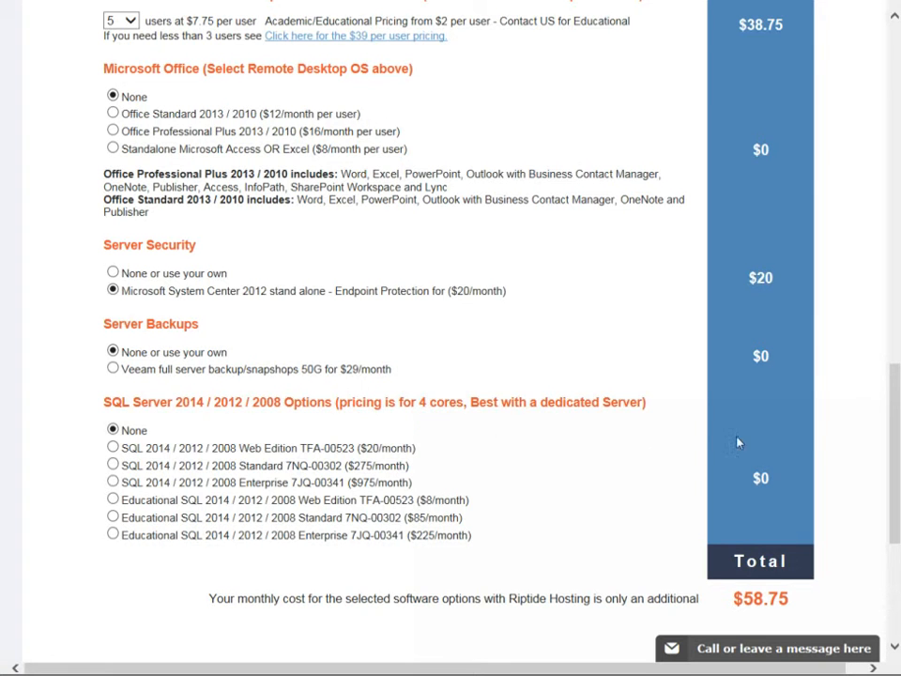
mouse_move(822, 431)
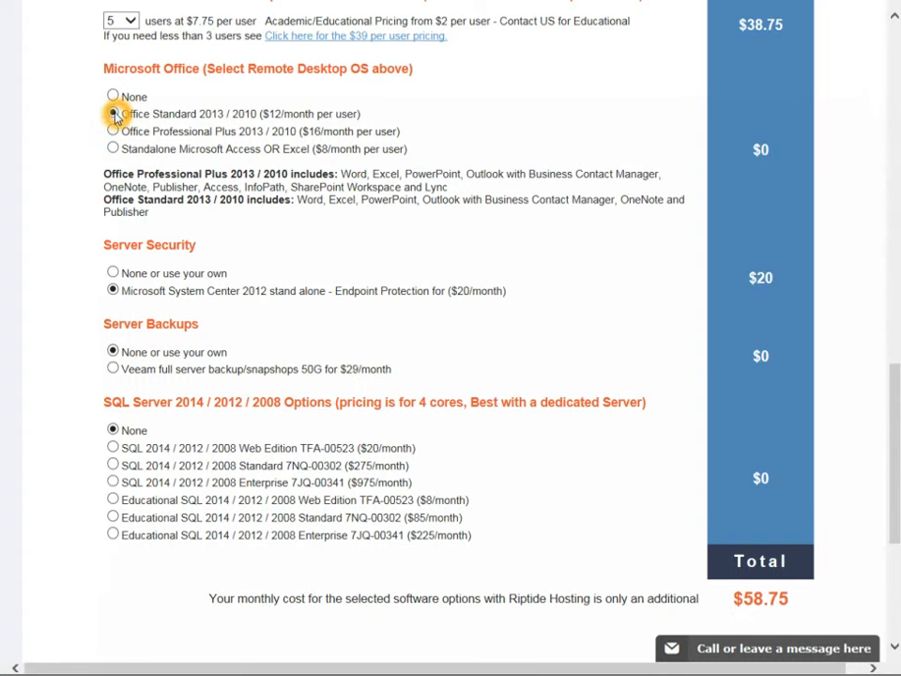
Add Office Standard 2013 / 2010 for $60, raising the grand total to $508.75.
click(113, 114)
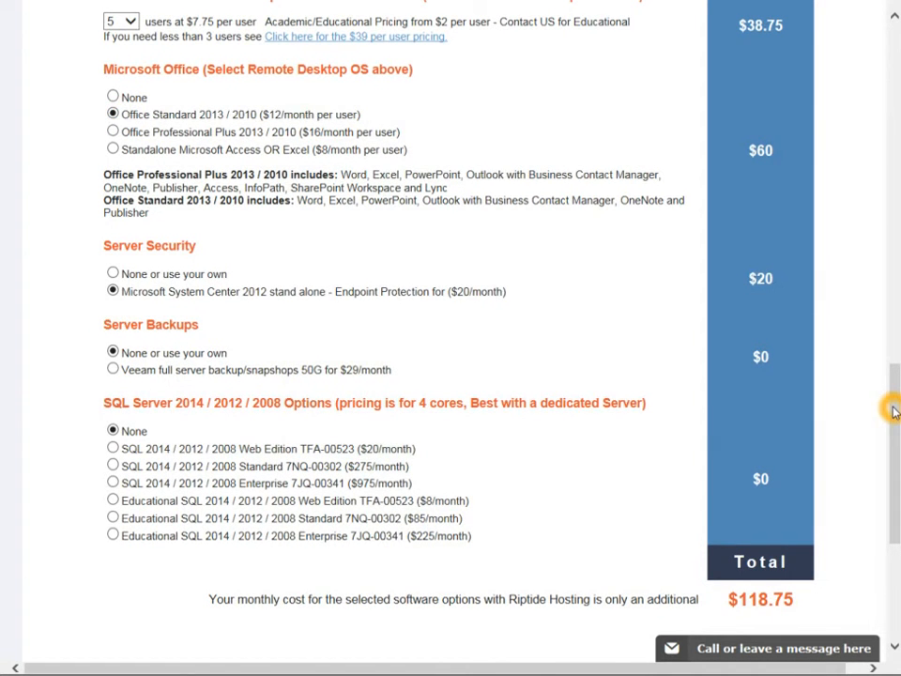
scroll(down, 3)
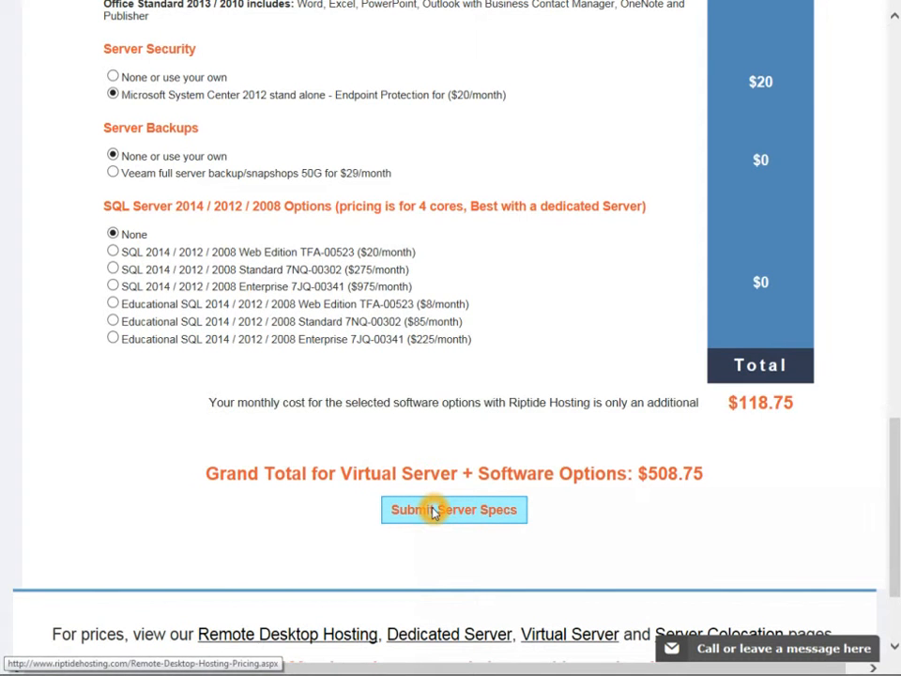
Submit the server specs to reach the Contact Information – Step 2 of 2 form.
click(455, 509)
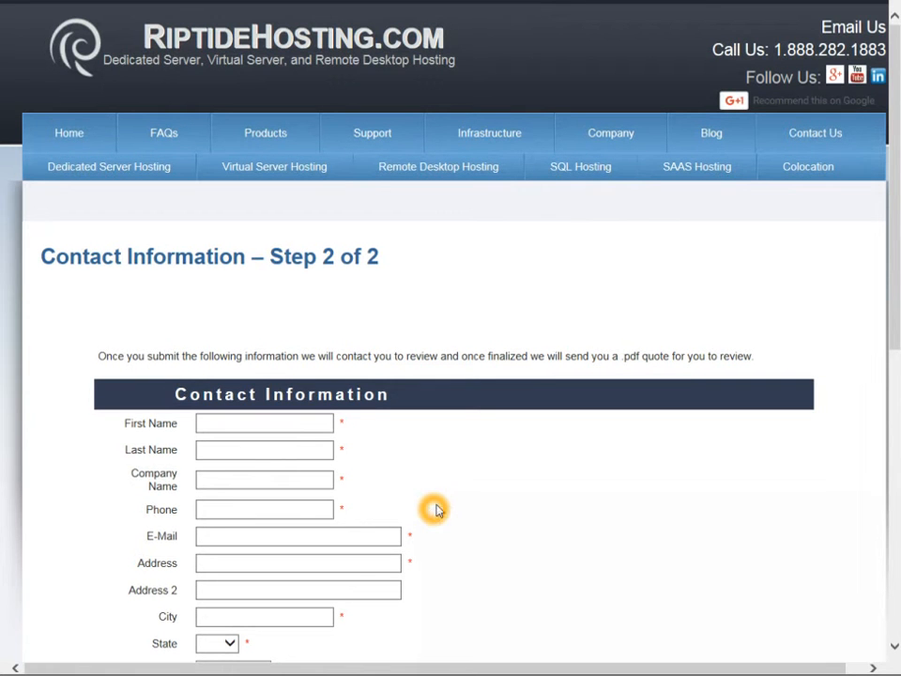
scroll(down, 3)
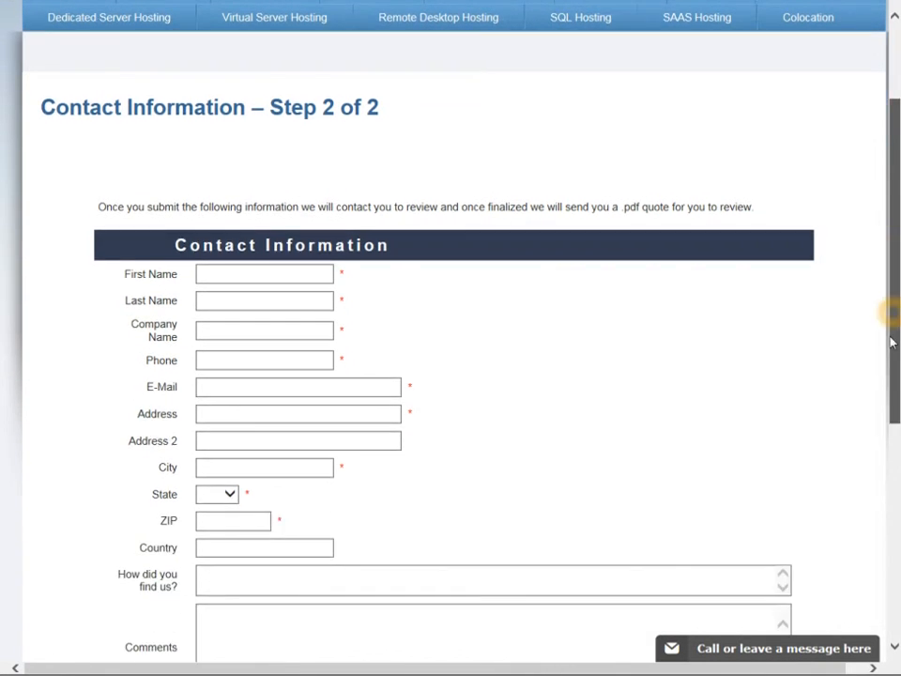
scroll(down, 3)
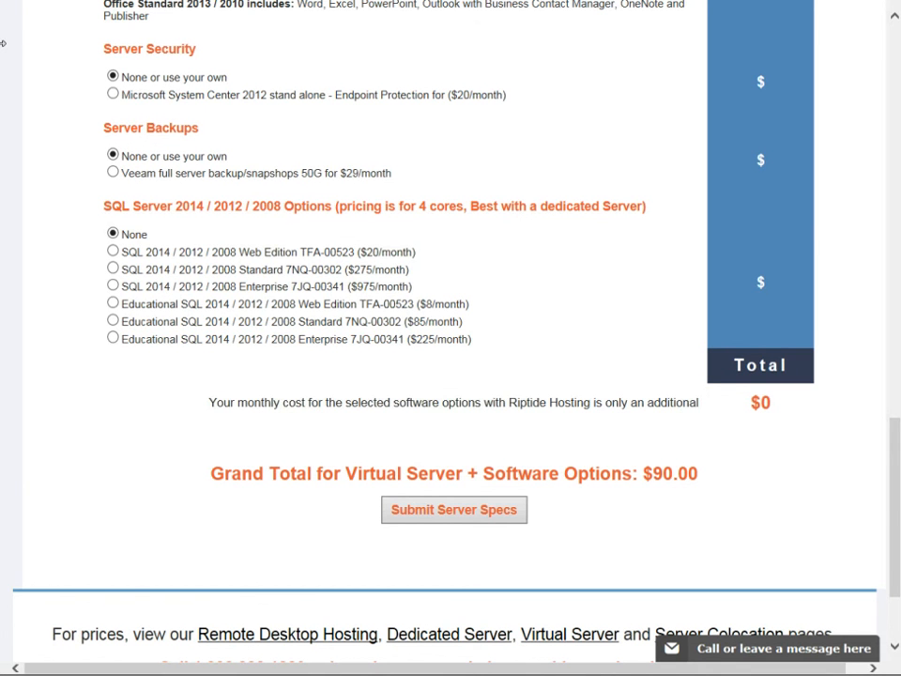
mouse_move(892, 39)
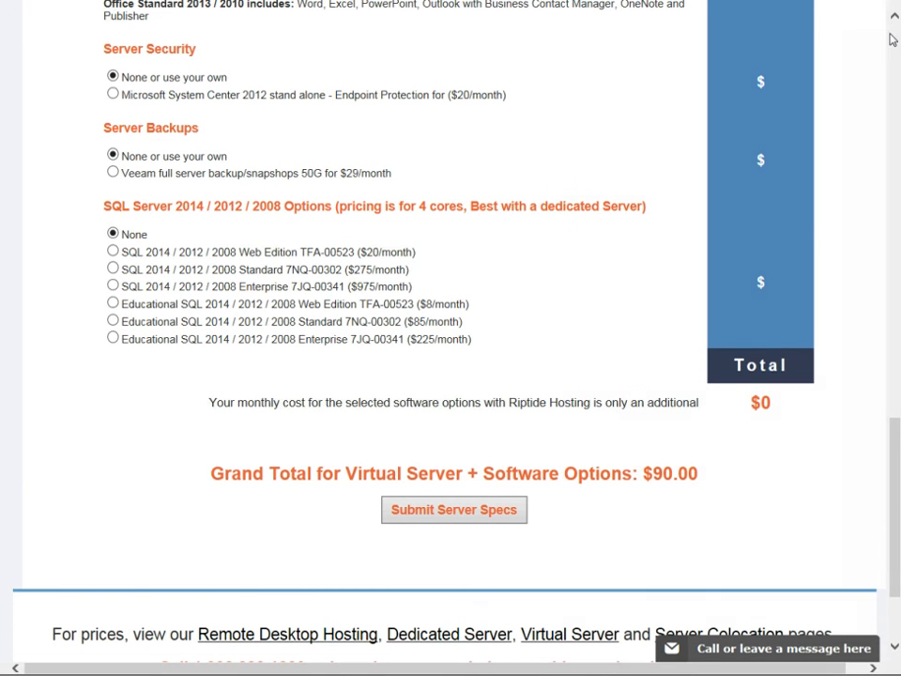